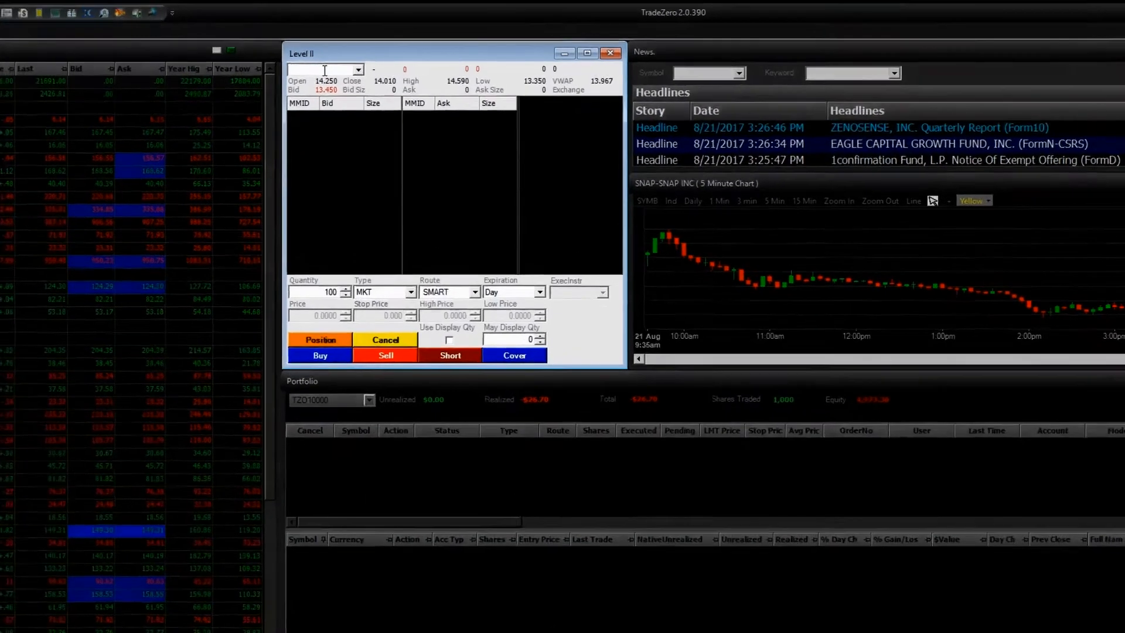
Load GE, then SNAP, in Level II; the SNAP short is rejected as not on the Short List
type("6E")
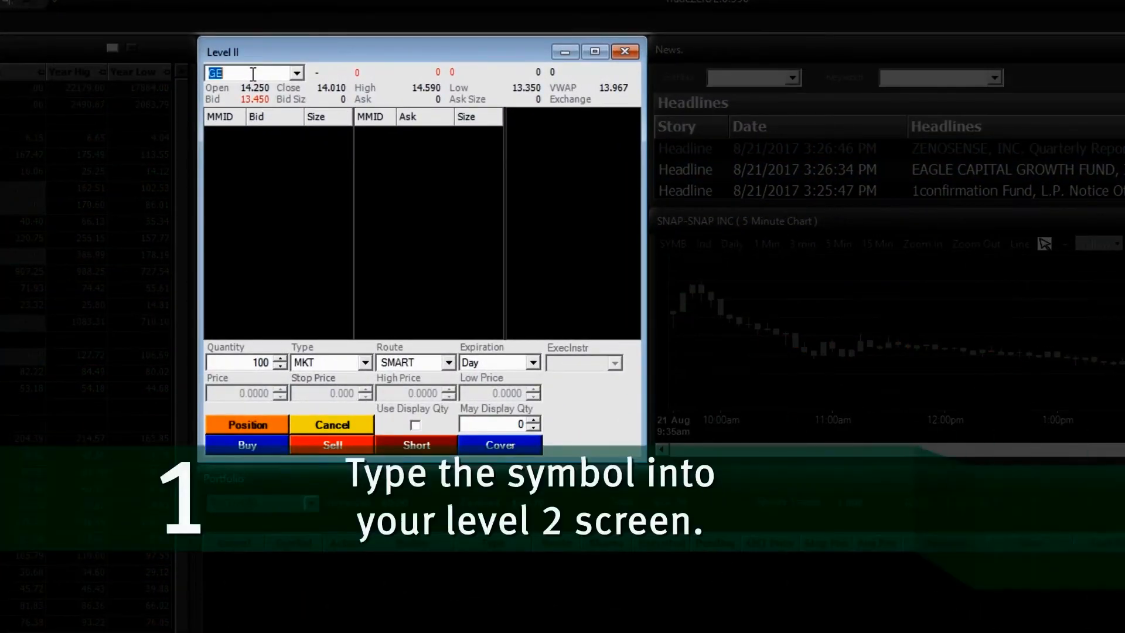
type("GE")
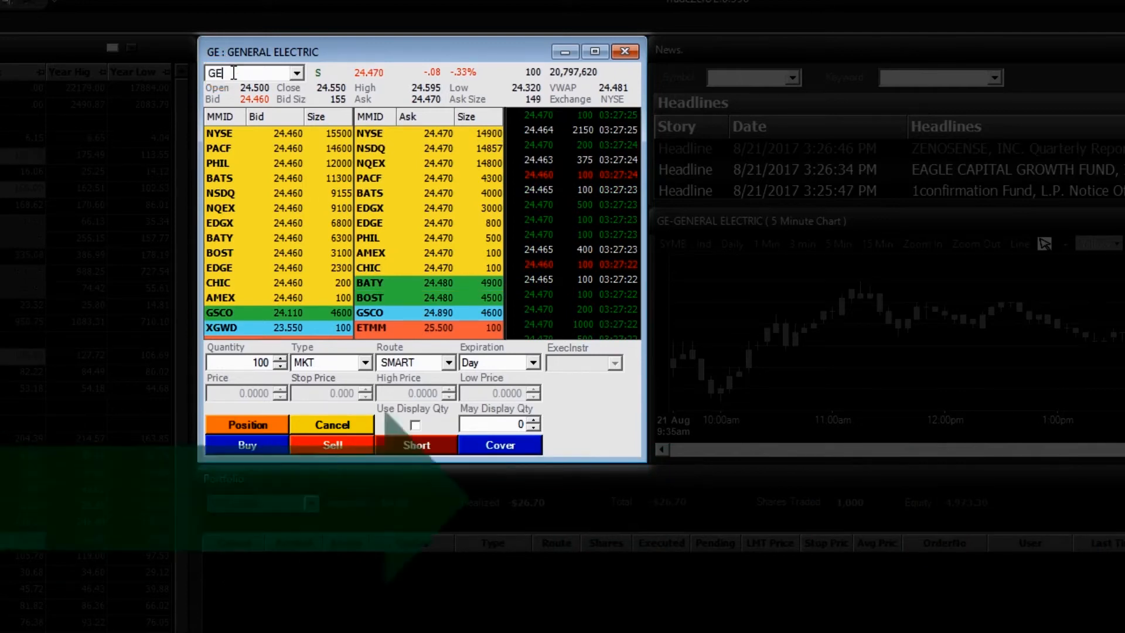
type("SNAP")
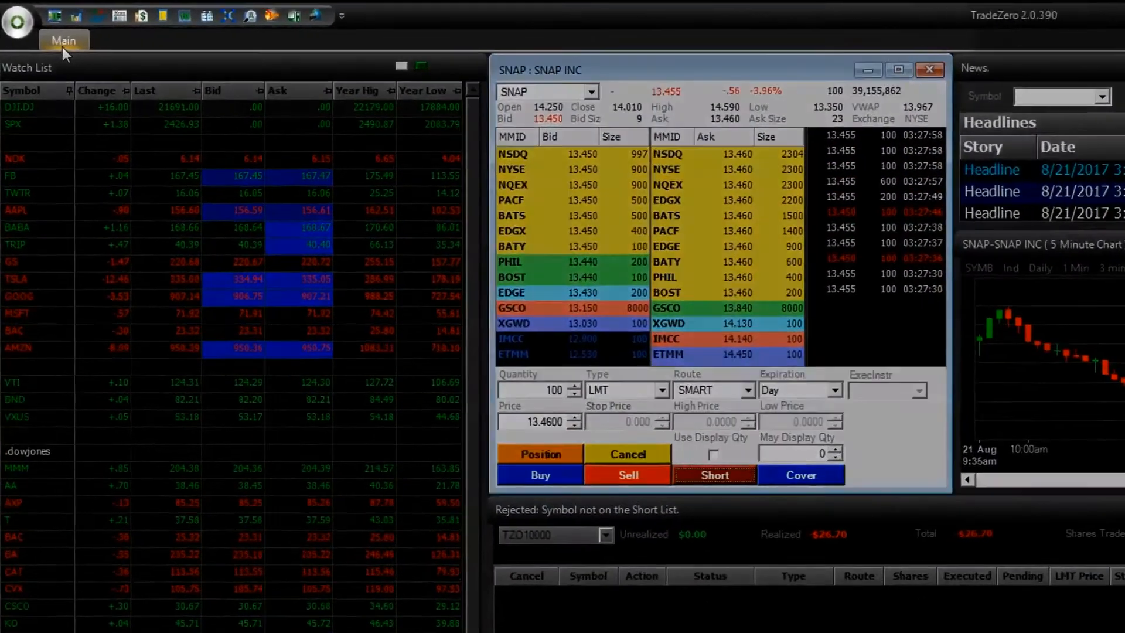
Locate 100 SNAP shares in the Short List and accept at 0.0200
left_click(63, 39)
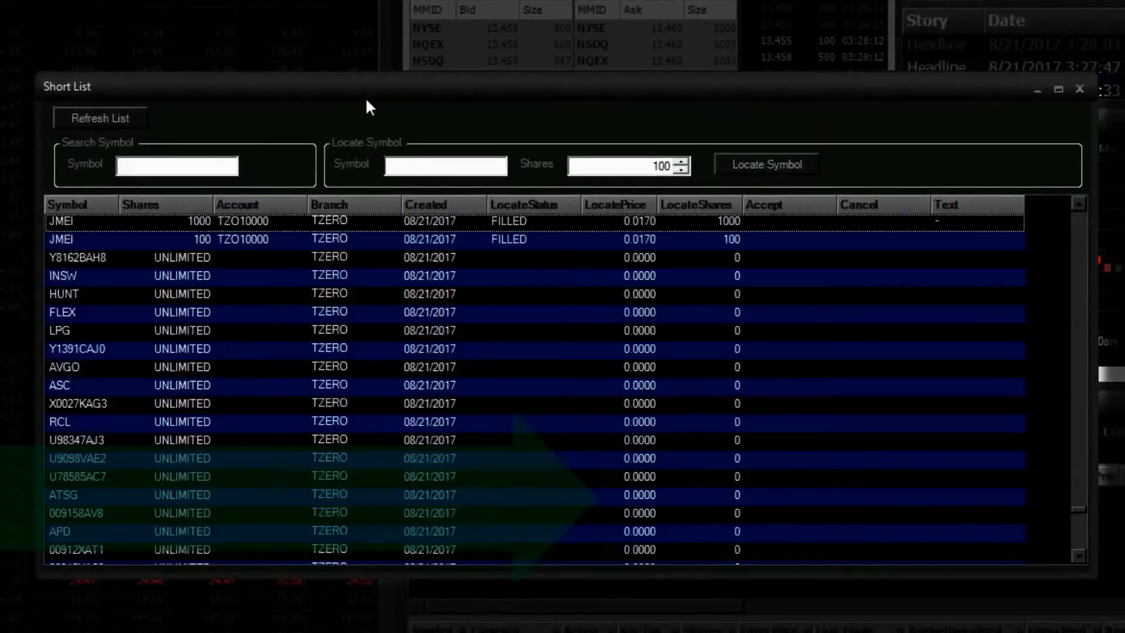
left_click(176, 165)
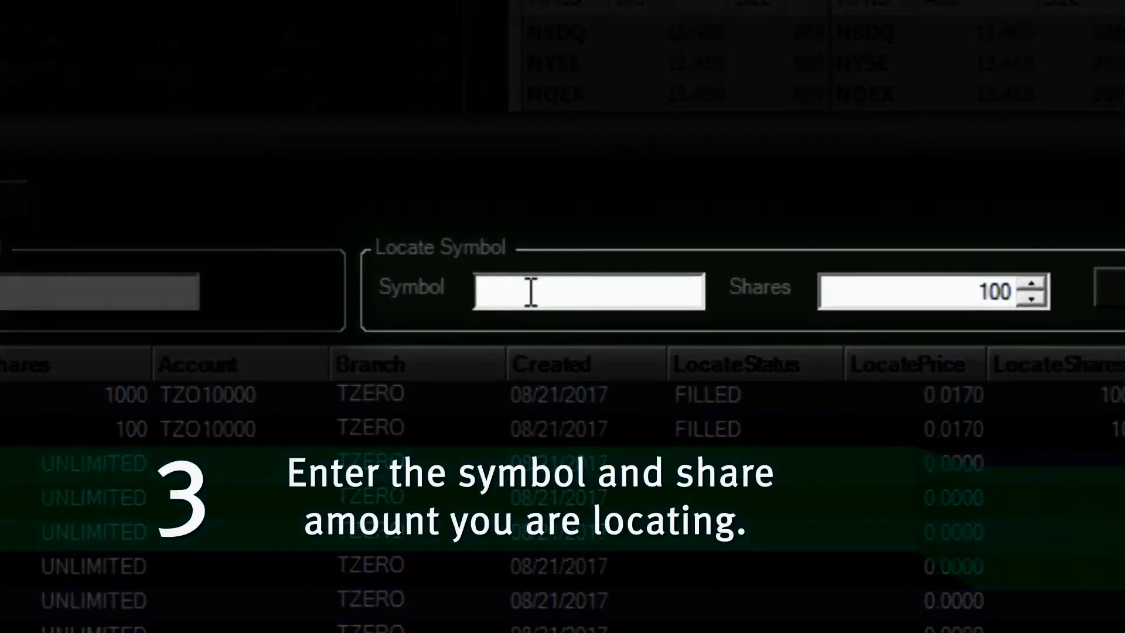
type("SNAP")
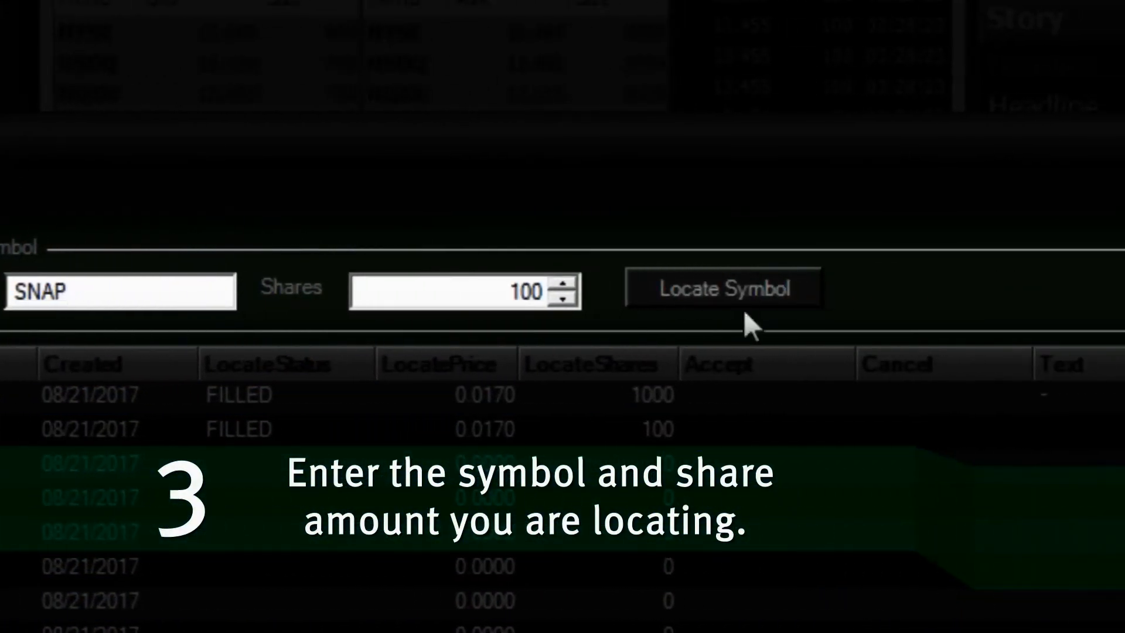
left_click(722, 288)
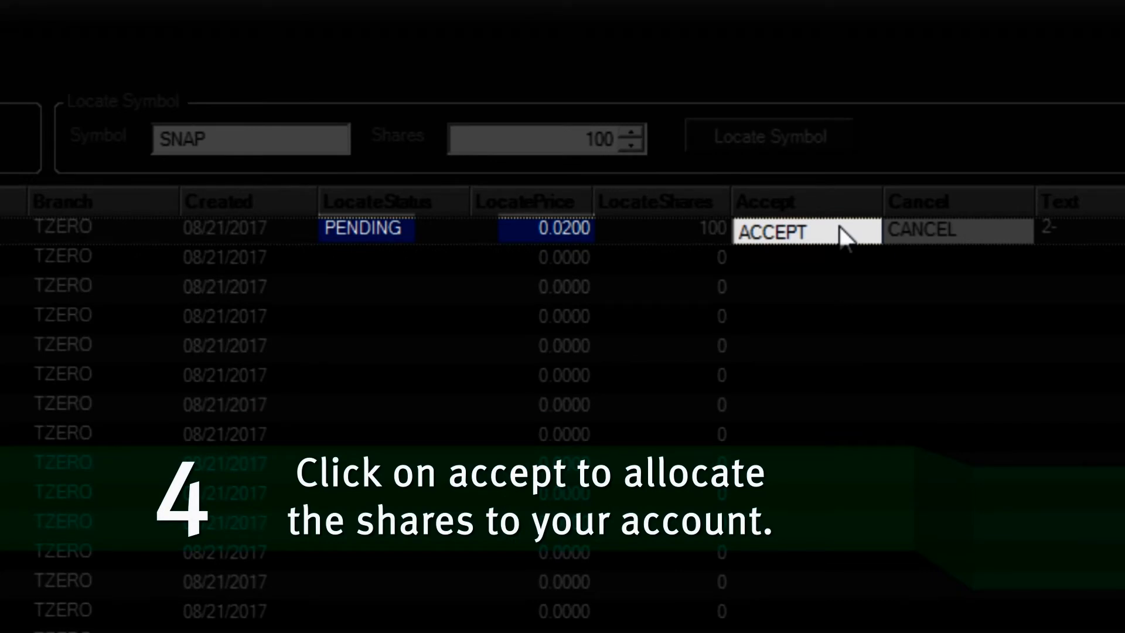
left_click(770, 232)
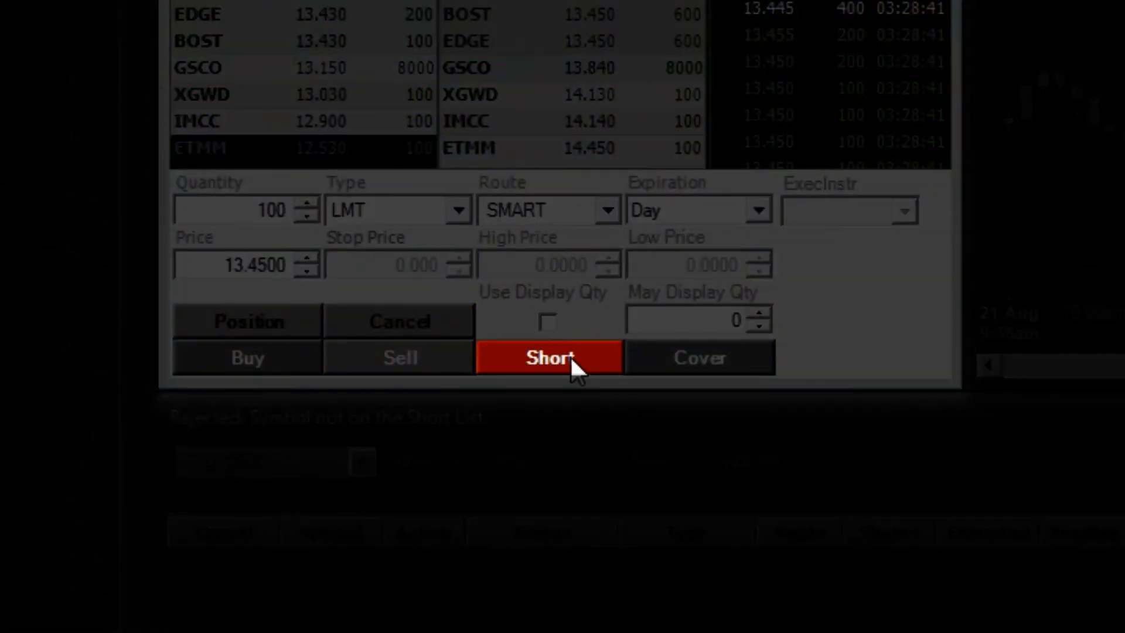
Short 100 SNAP shares at the 13.45 limit from Level II
left_click(549, 358)
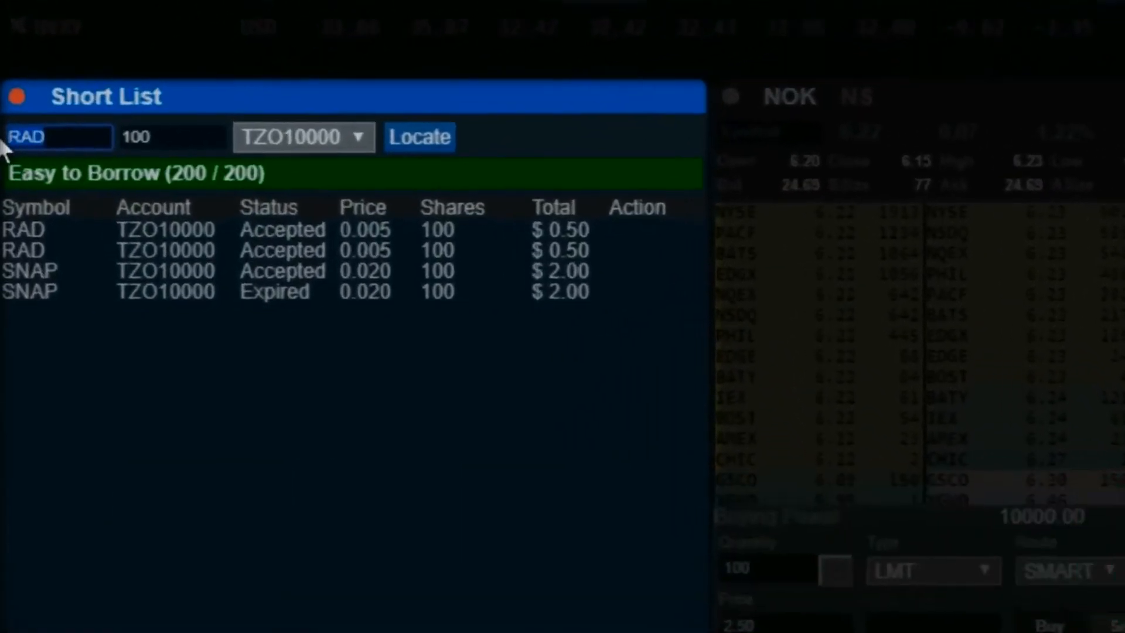
Locate 100 hard-to-borrow NOK shares in ProWeb's Short List and accept at 0.005
type("nok")
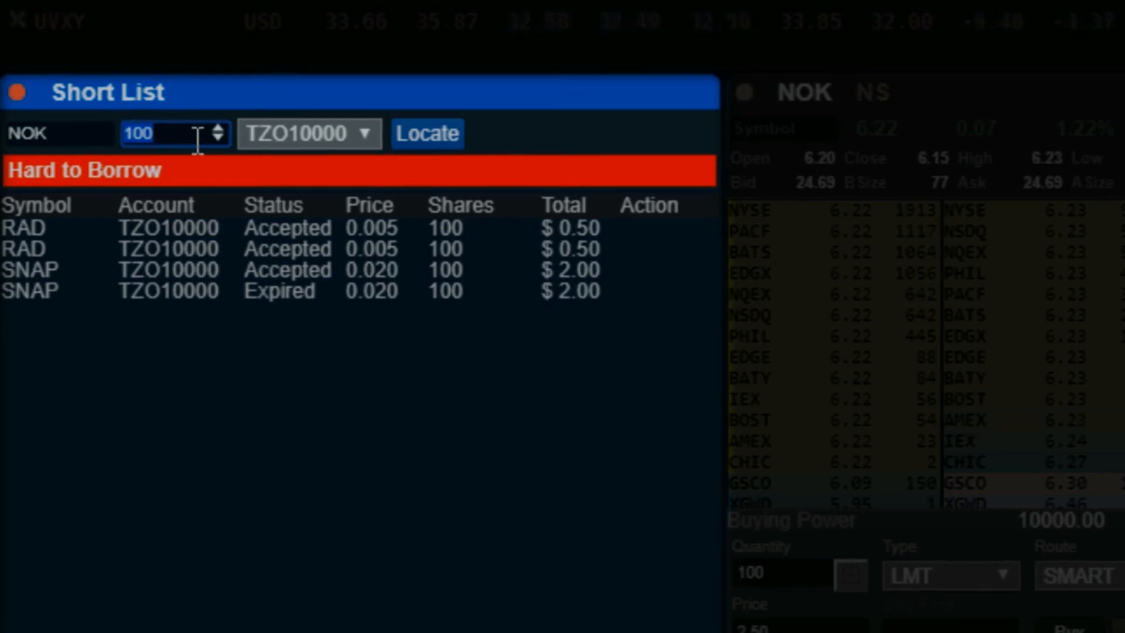
left_click(427, 133)
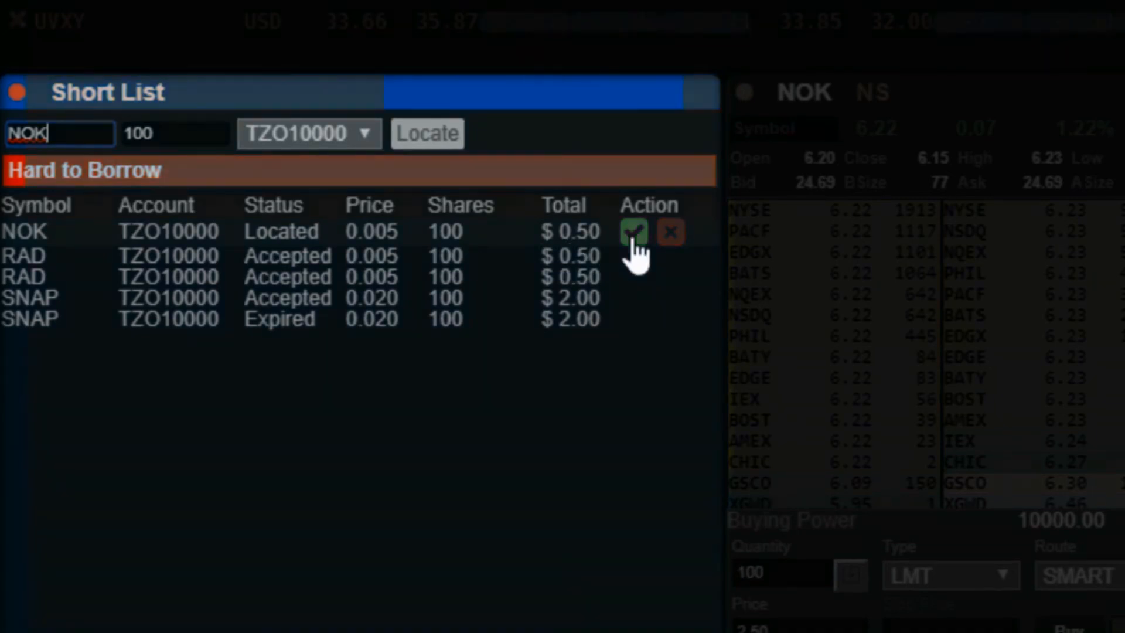
left_click(634, 230)
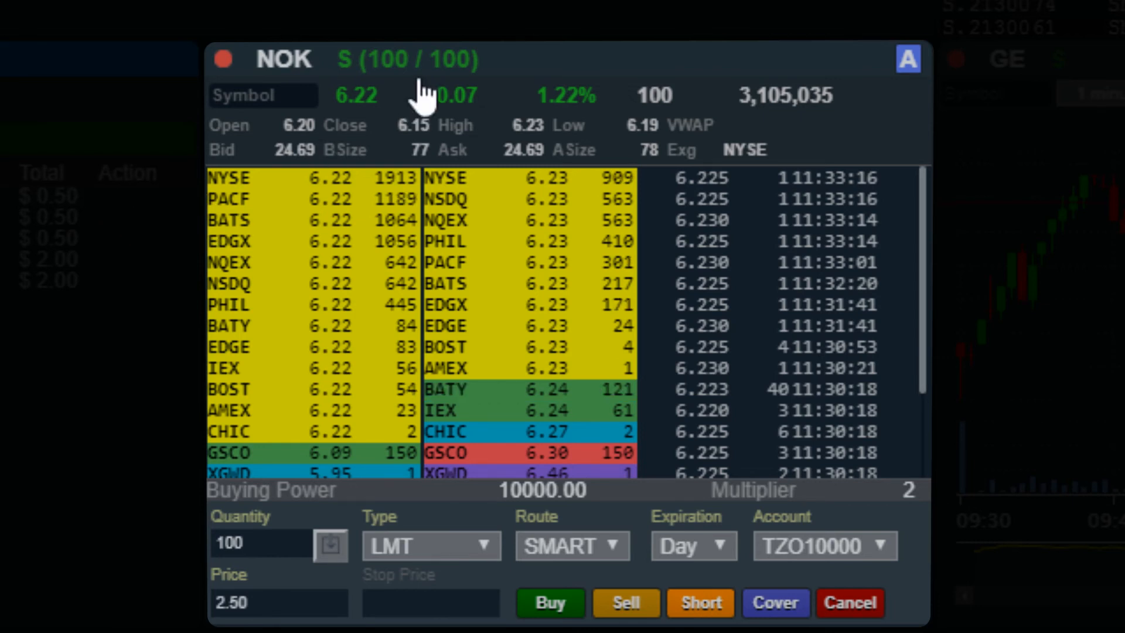
mouse_move(491, 567)
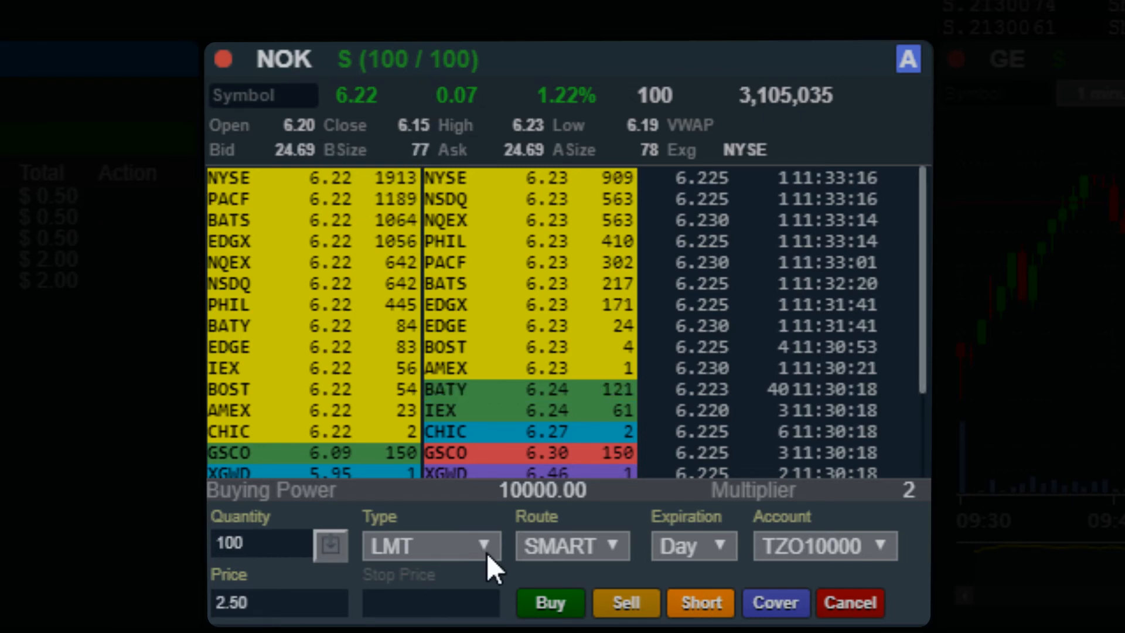
Short 100 NOK shares, short again beyond the locate, and agree to locate more
left_click(430, 546)
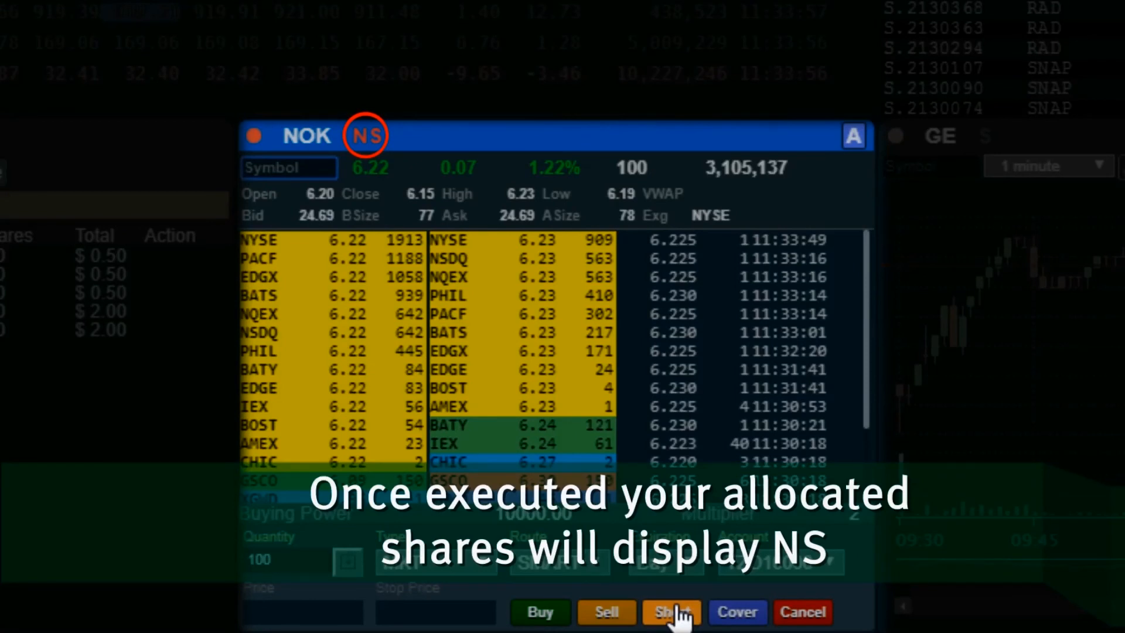
left_click(670, 612)
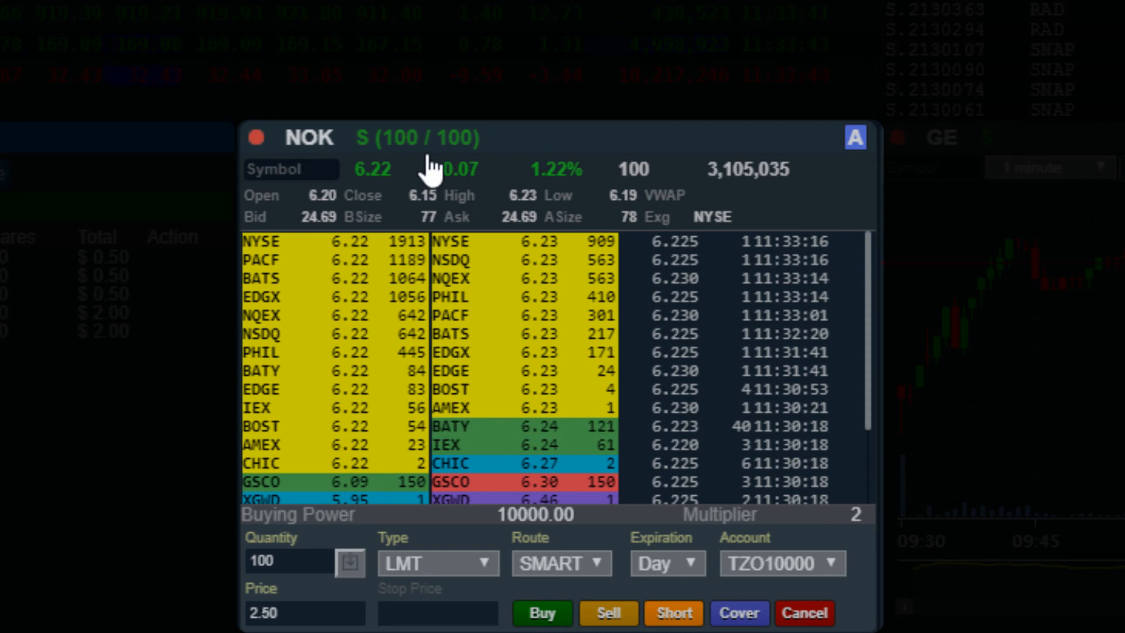
left_click(672, 612)
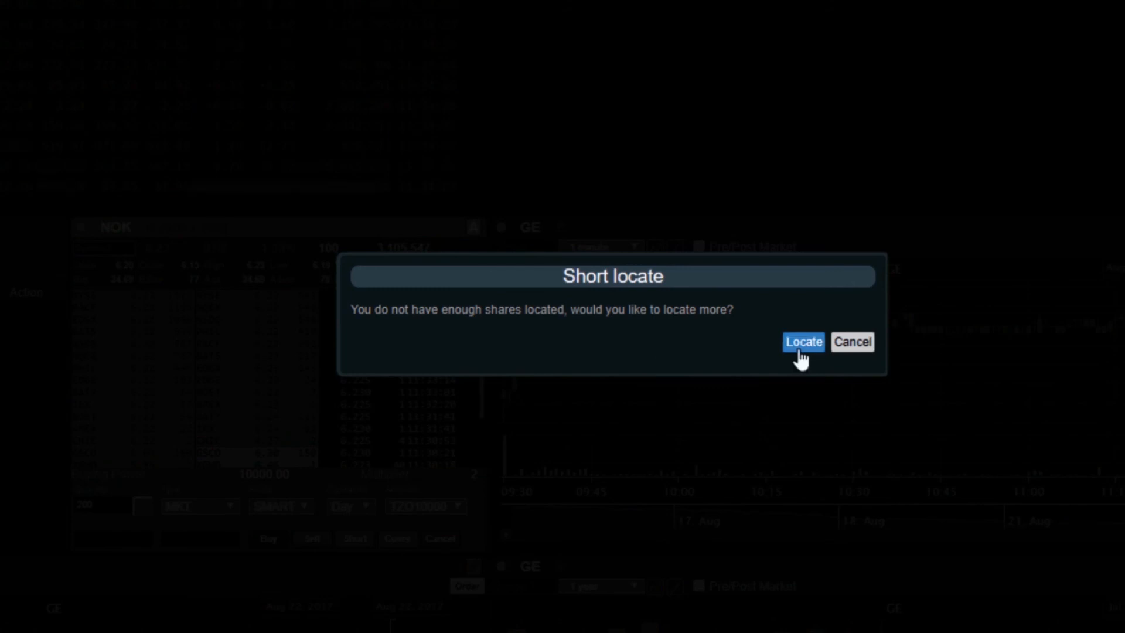
left_click(802, 342)
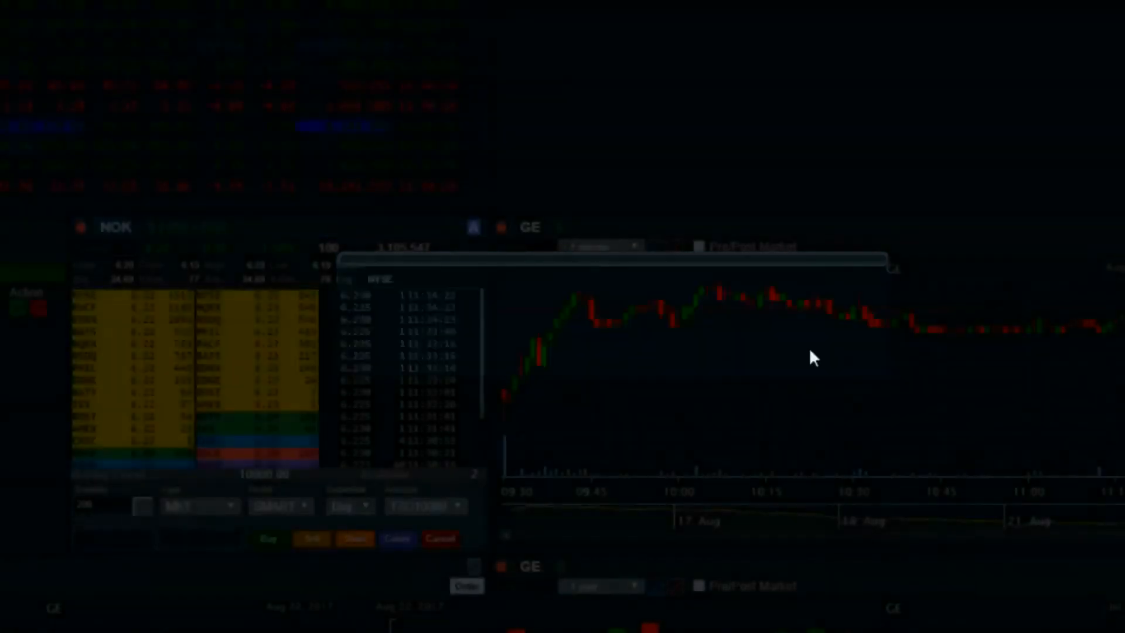